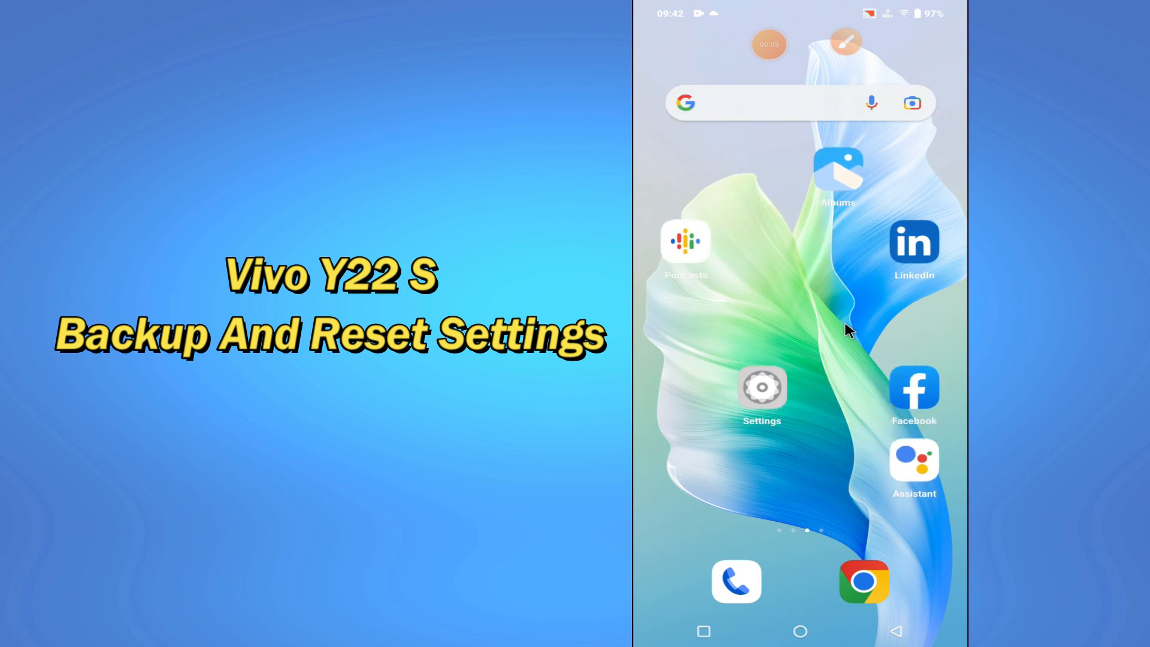
mouse_move(843, 318)
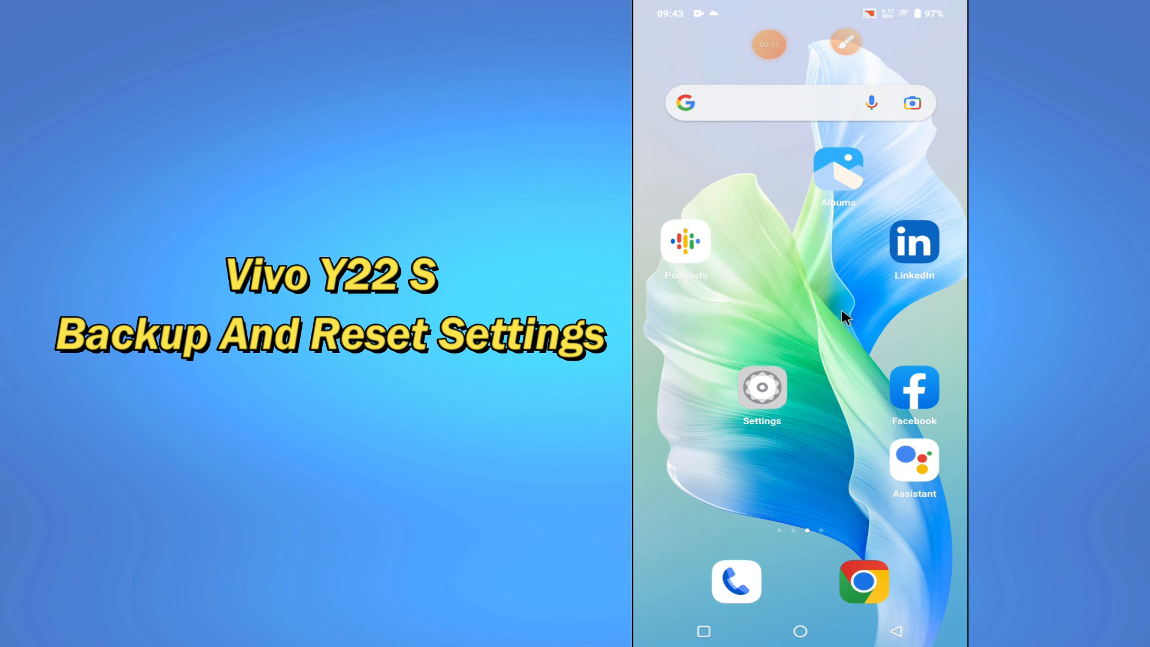
mouse_move(840, 306)
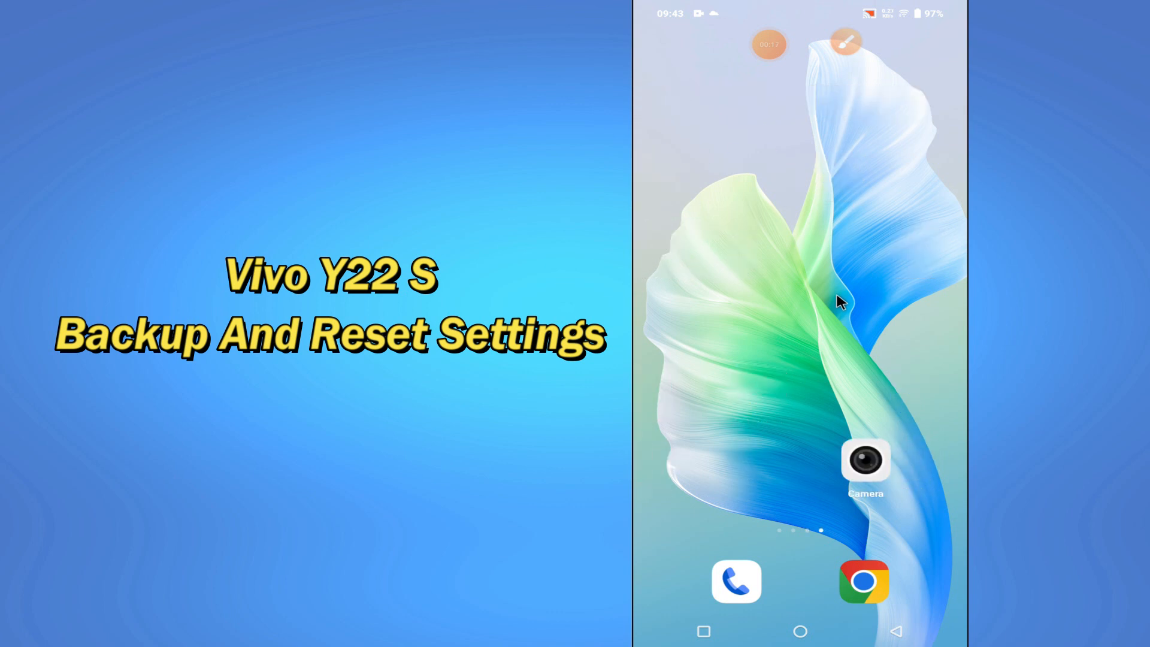
Swipe across the home screen pages and launch Settings
scroll("left", 3)
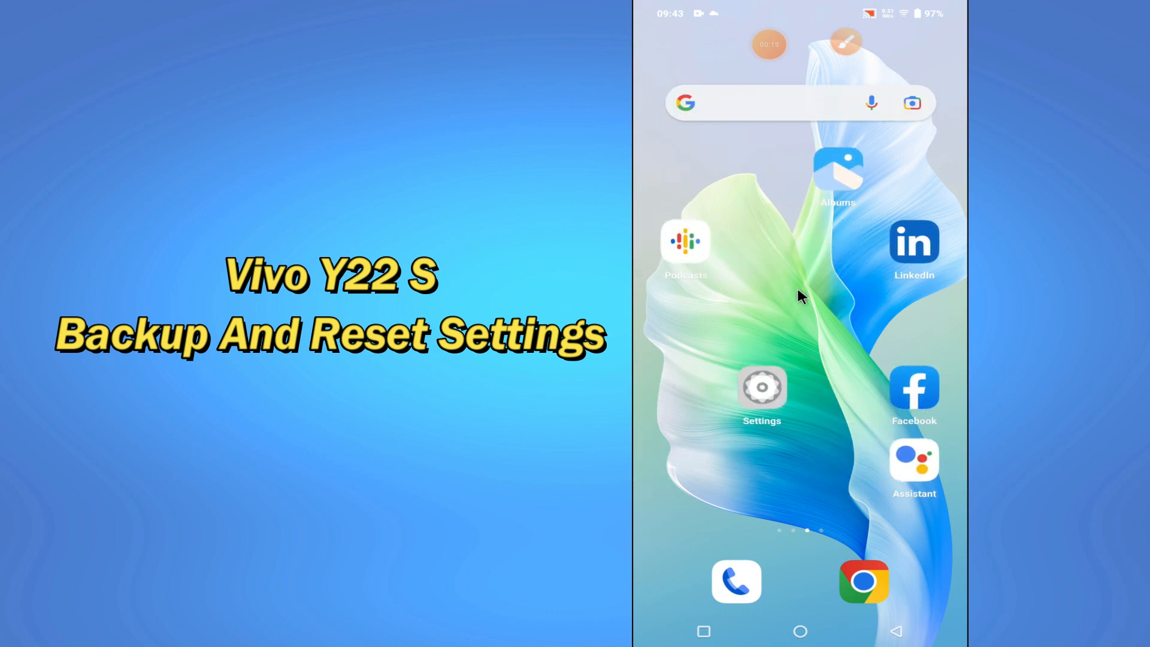
mouse_move(747, 65)
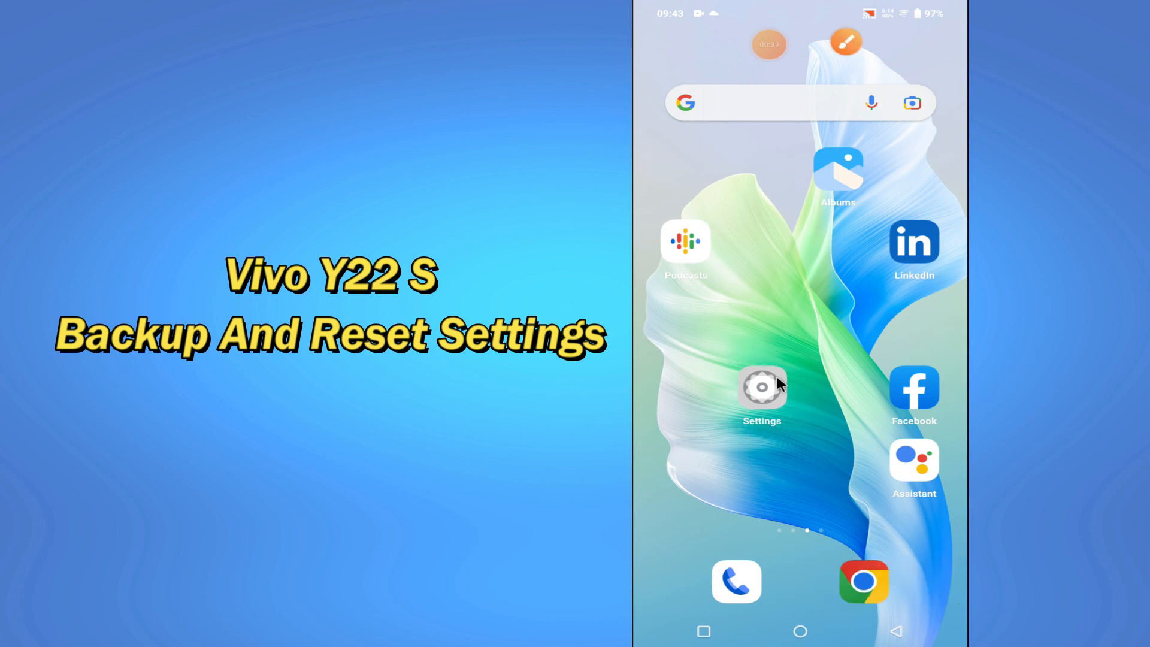
left_click(760, 386)
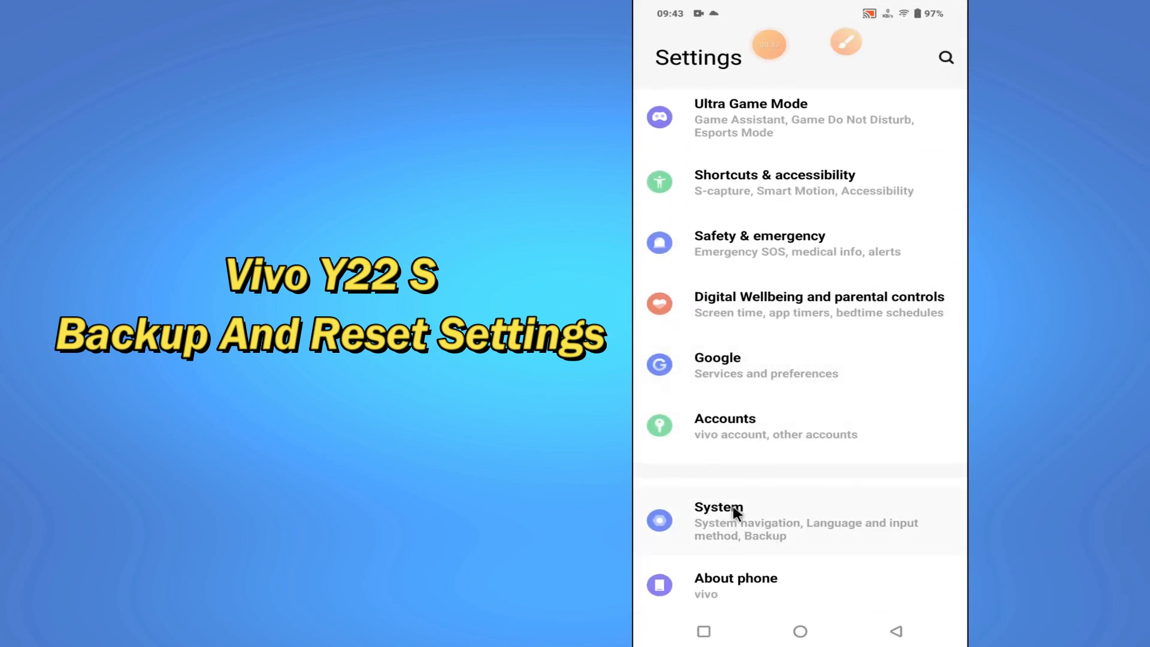
Review Reset options under System, then go back to the System list
left_click(719, 521)
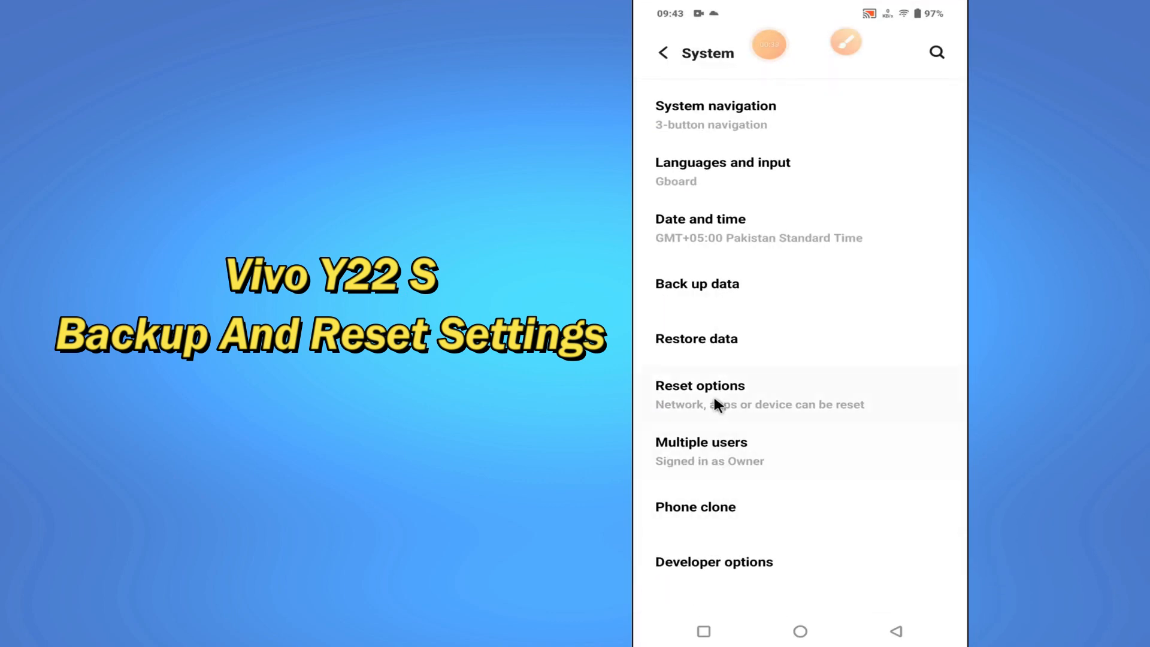
left_click(700, 385)
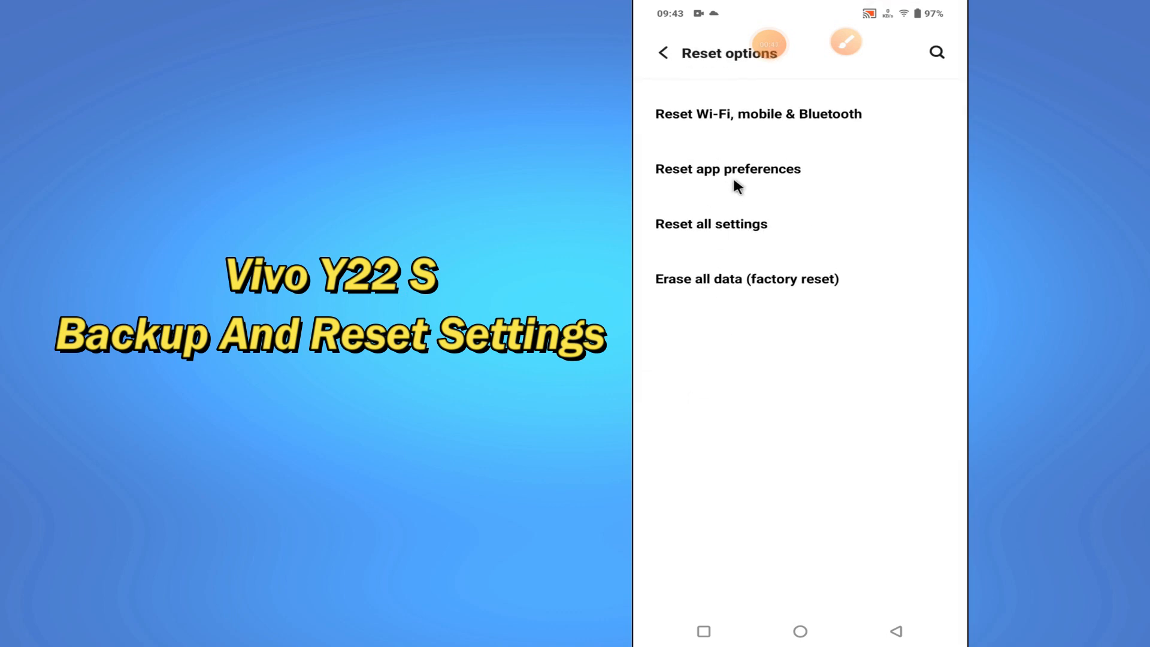
left_click(662, 53)
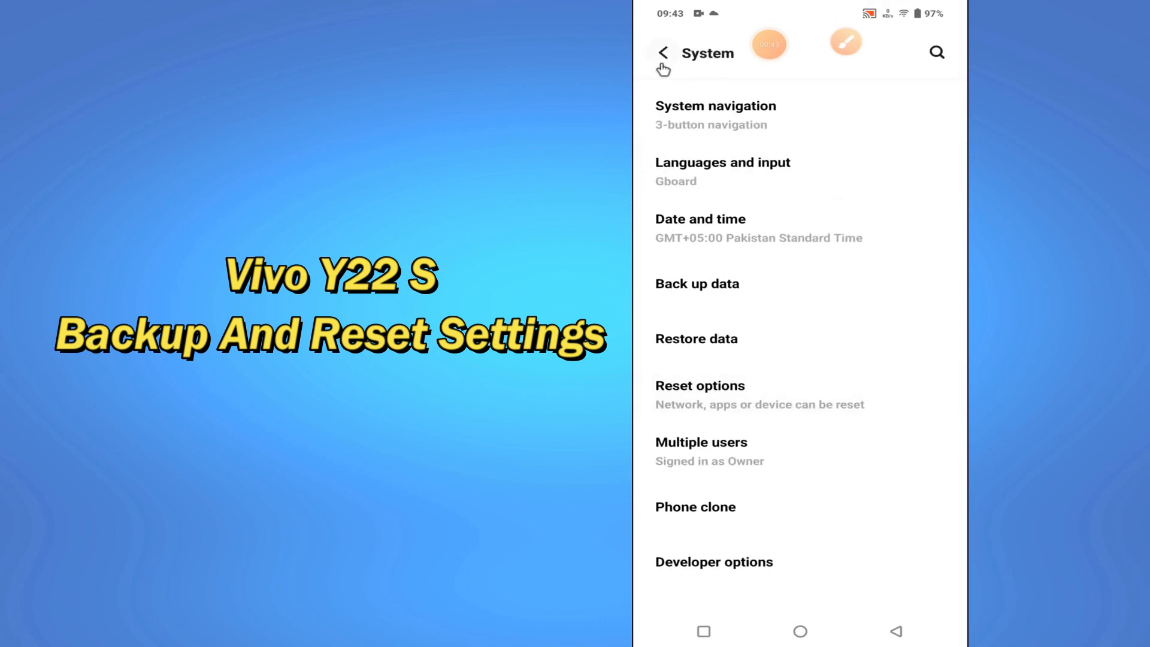
mouse_move(730, 282)
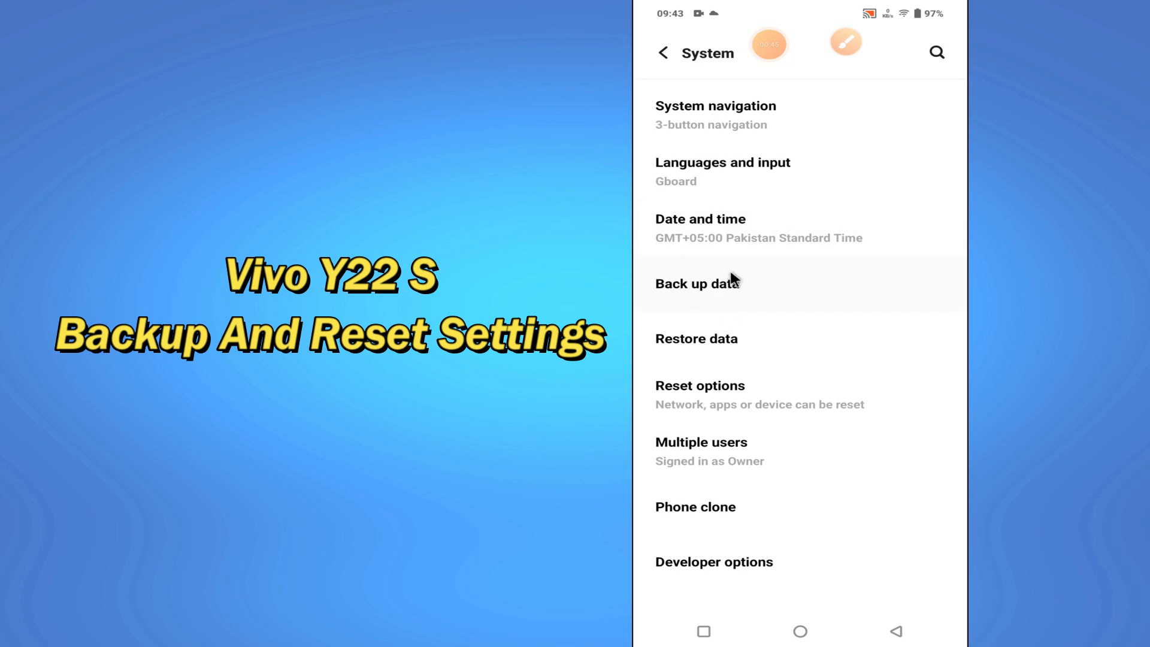
View the Google server Back up my data toggle under Back up data, then return to Settings
left_click(697, 283)
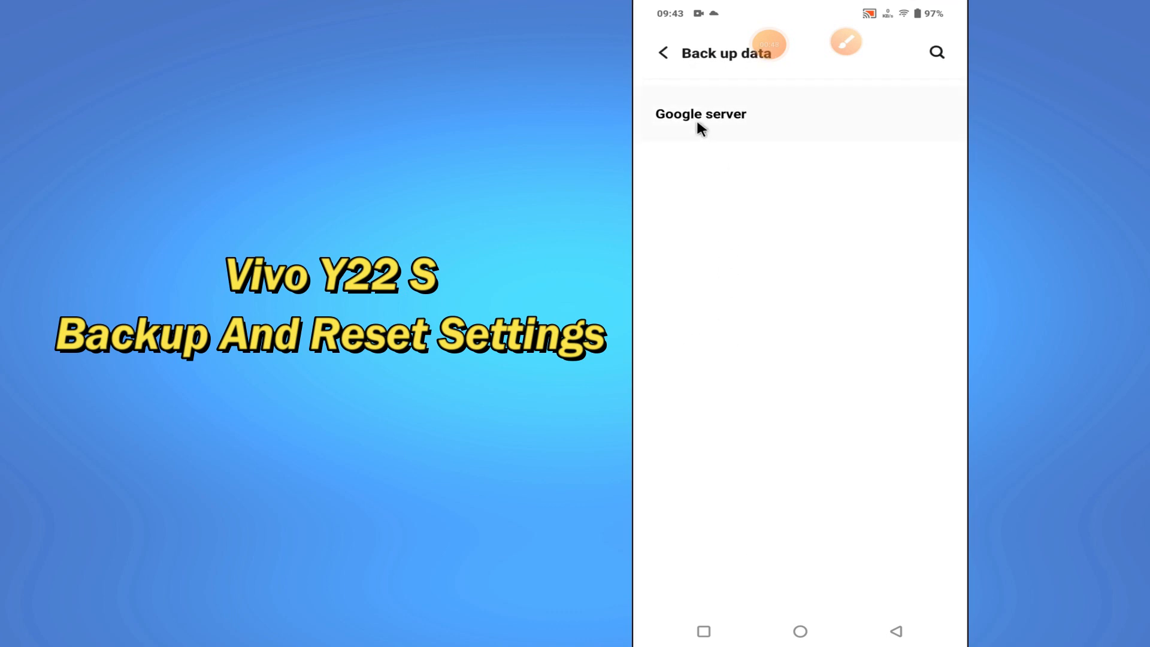
left_click(701, 114)
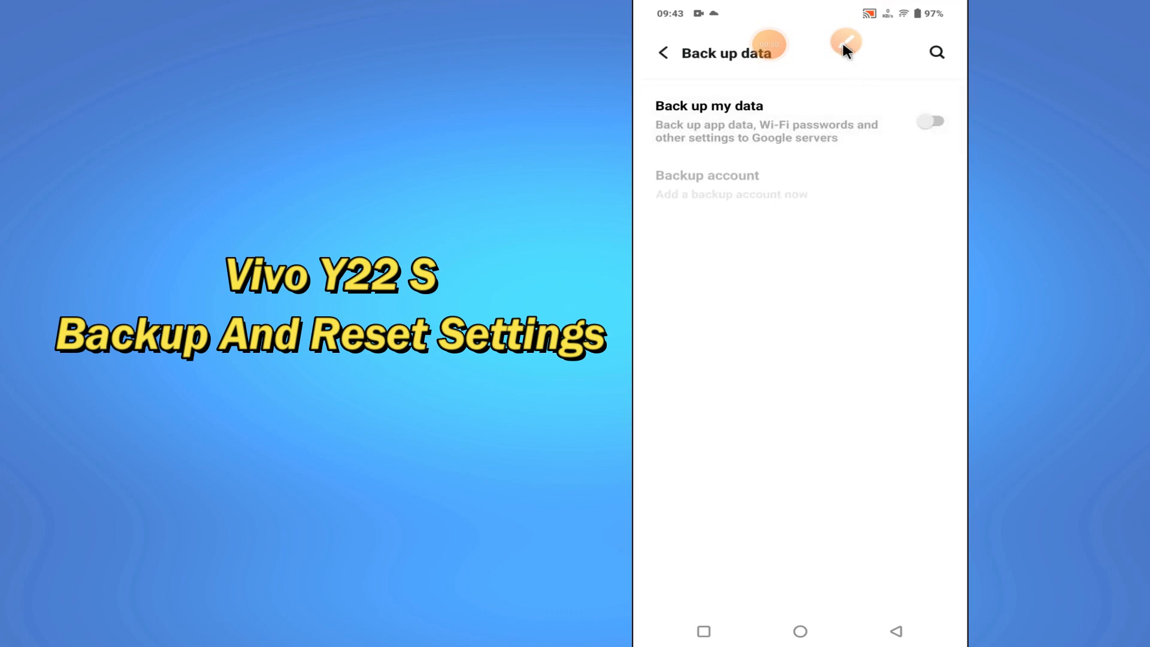
left_click(844, 42)
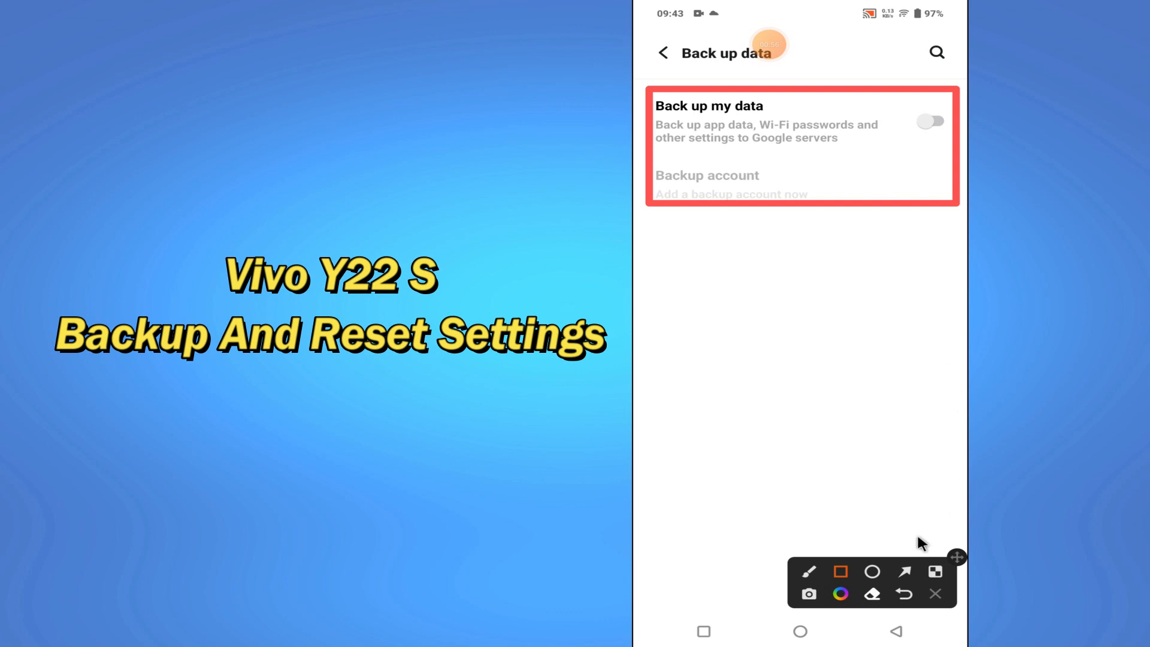
left_click(904, 572)
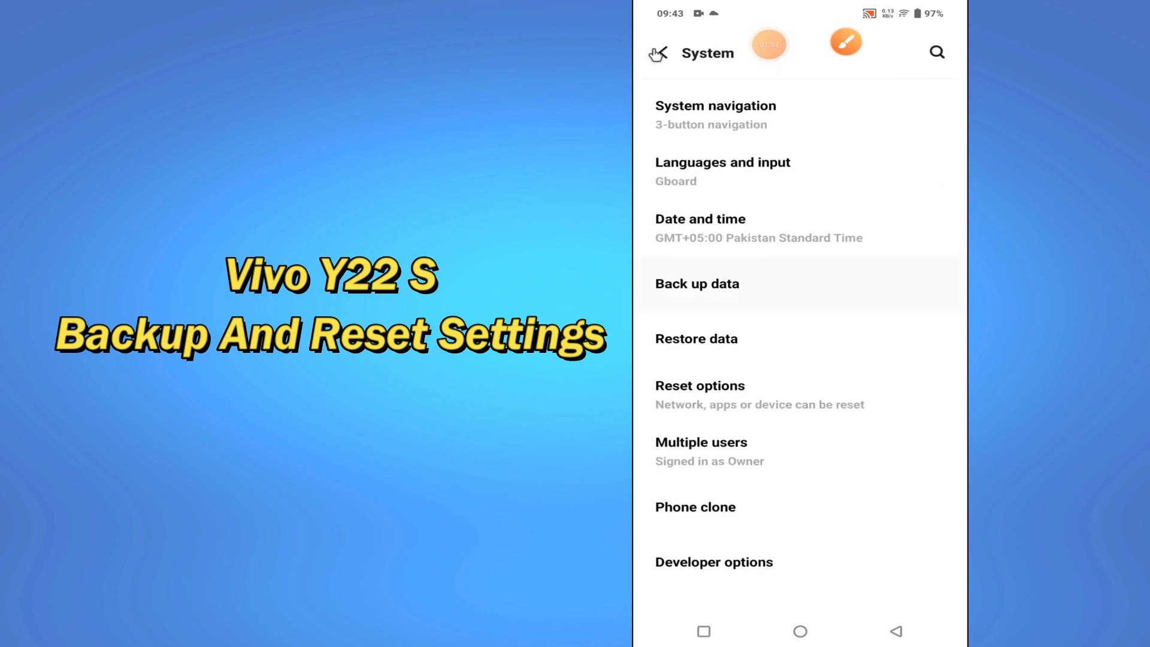
left_click(657, 53)
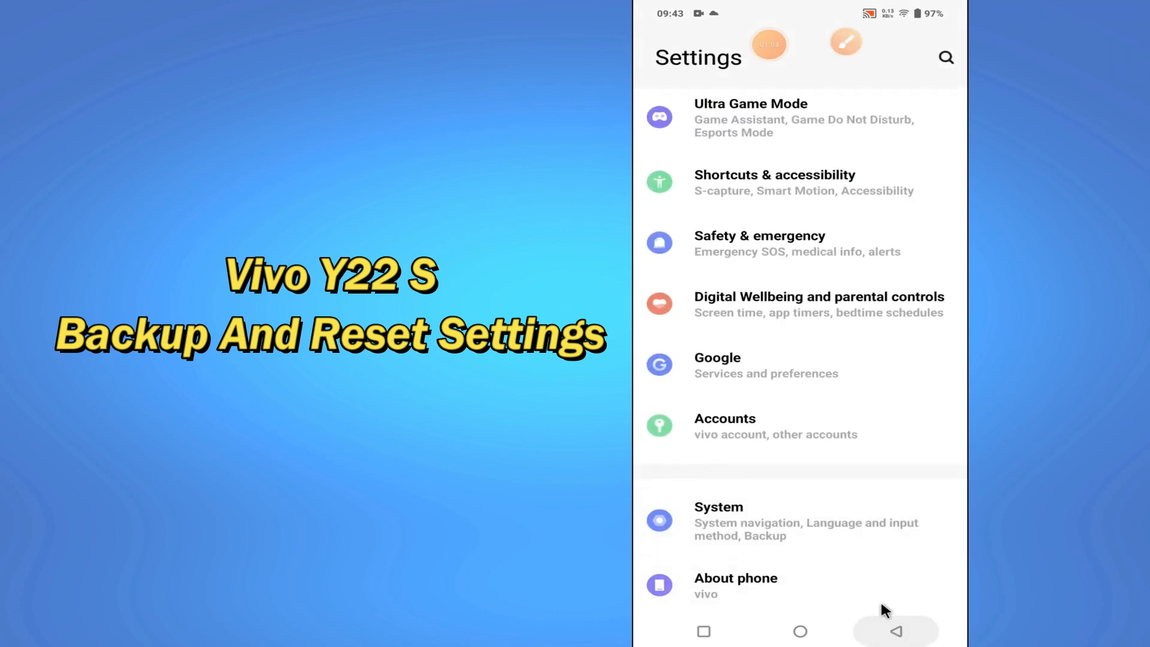